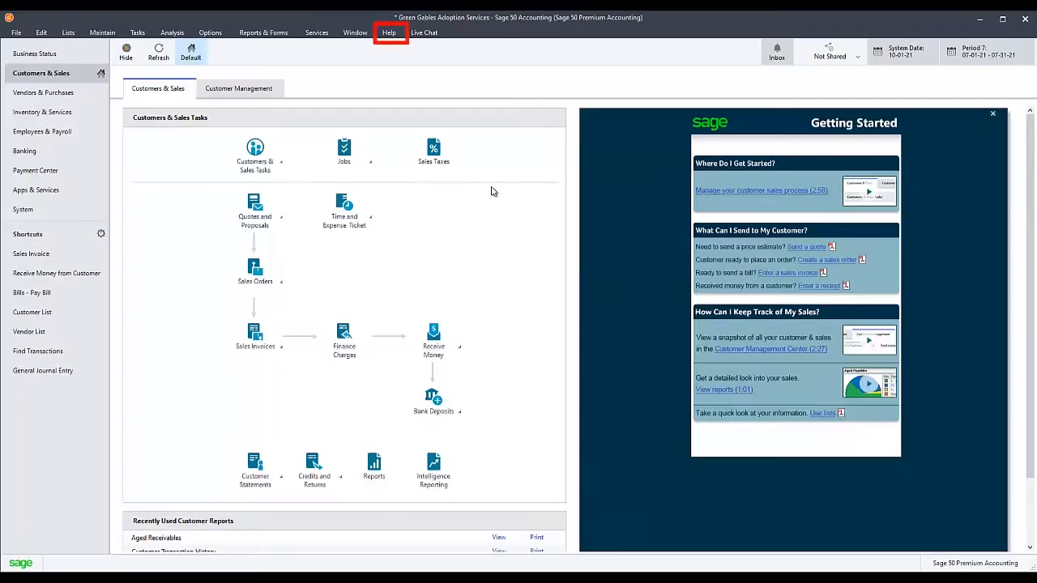
# - Run Help > Sage 50 Subscription Updates using the Online (Recommended) option
pyautogui.click(388, 33)
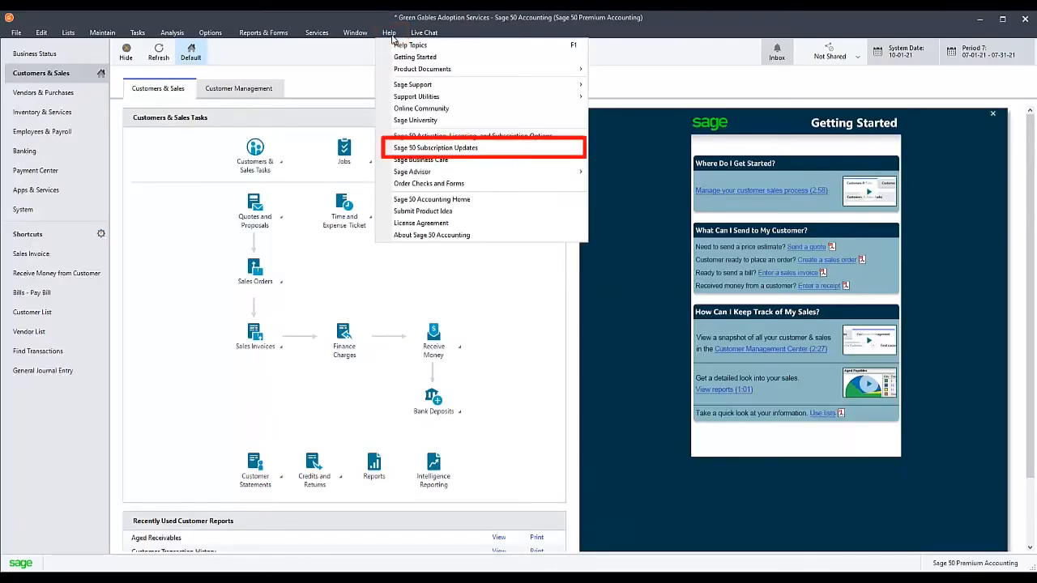
pyautogui.moveTo(416, 96)
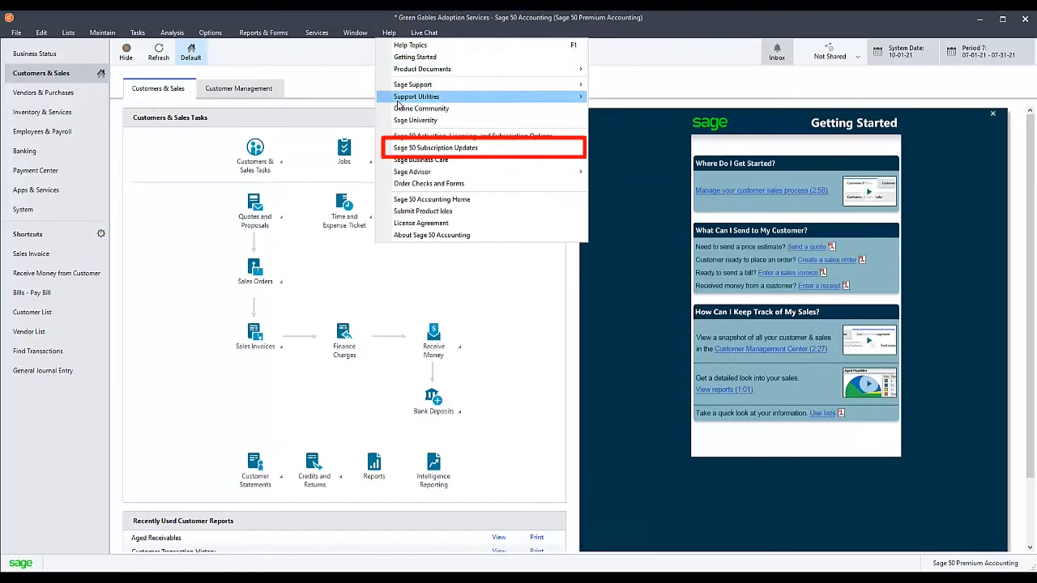
pyautogui.moveTo(436, 148)
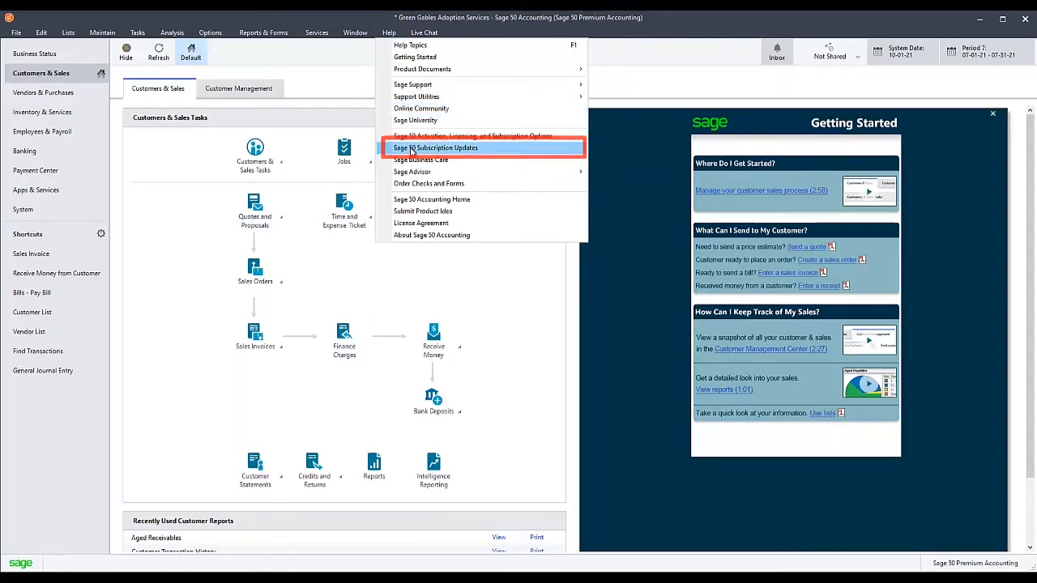
pyautogui.click(436, 148)
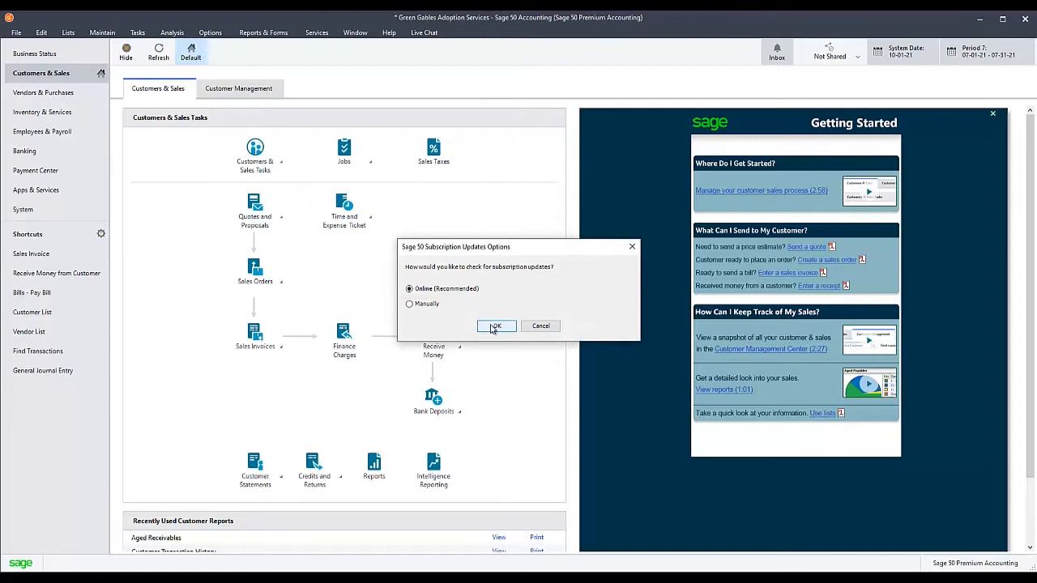
pyautogui.click(496, 326)
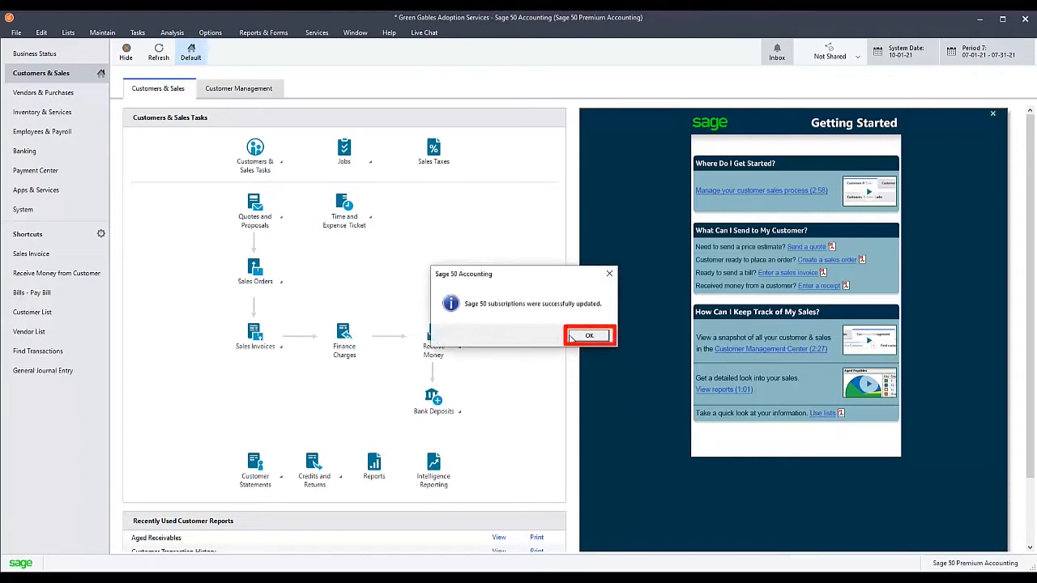
# - Dismiss the update message and open the Payroll Tax Forms selector under Reports & Forms > Tax Forms
pyautogui.click(589, 335)
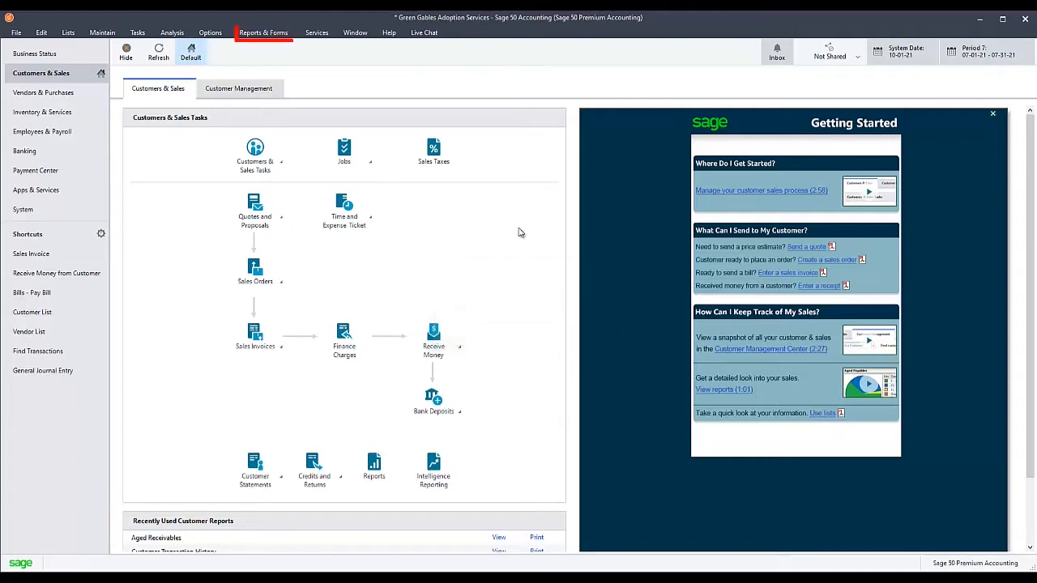
pyautogui.click(263, 32)
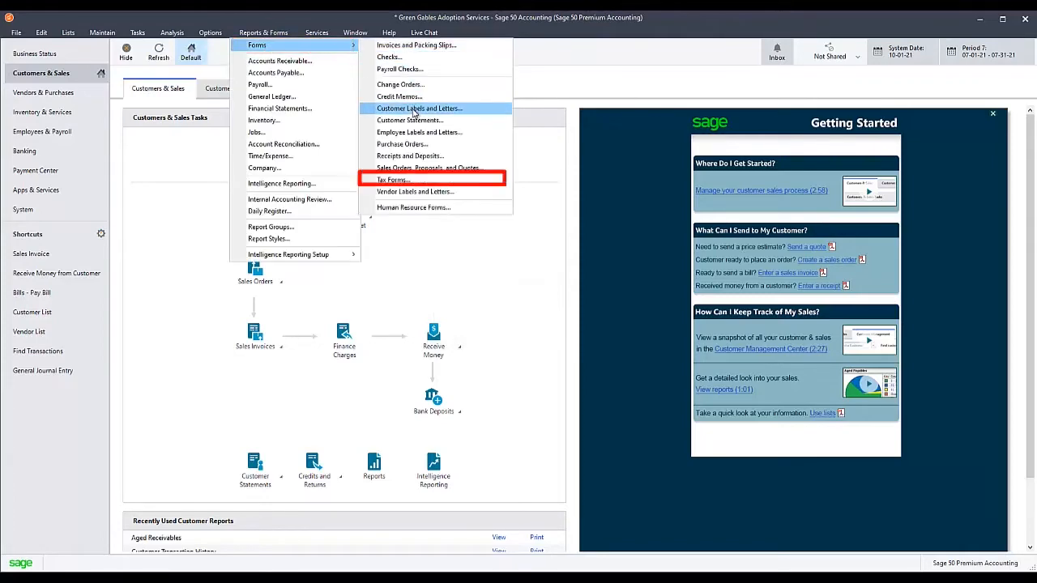
pyautogui.click(385, 179)
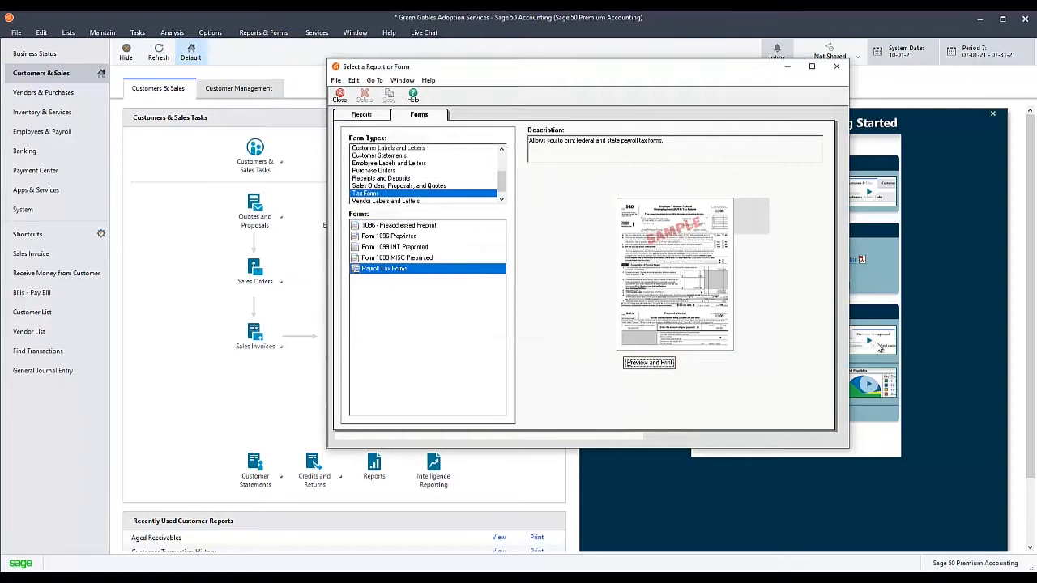
pyautogui.click(649, 362)
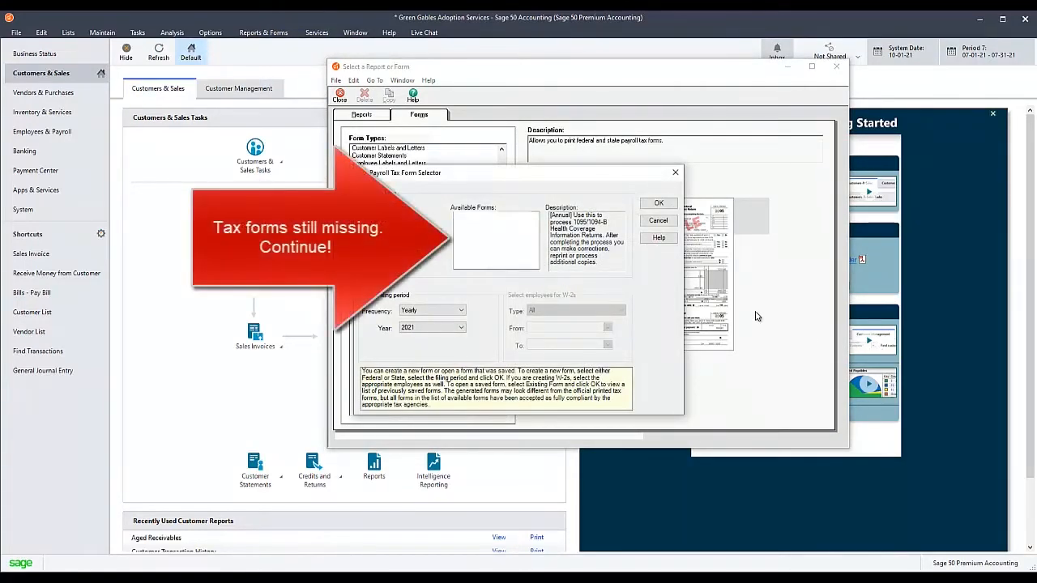
pyautogui.moveTo(565, 288)
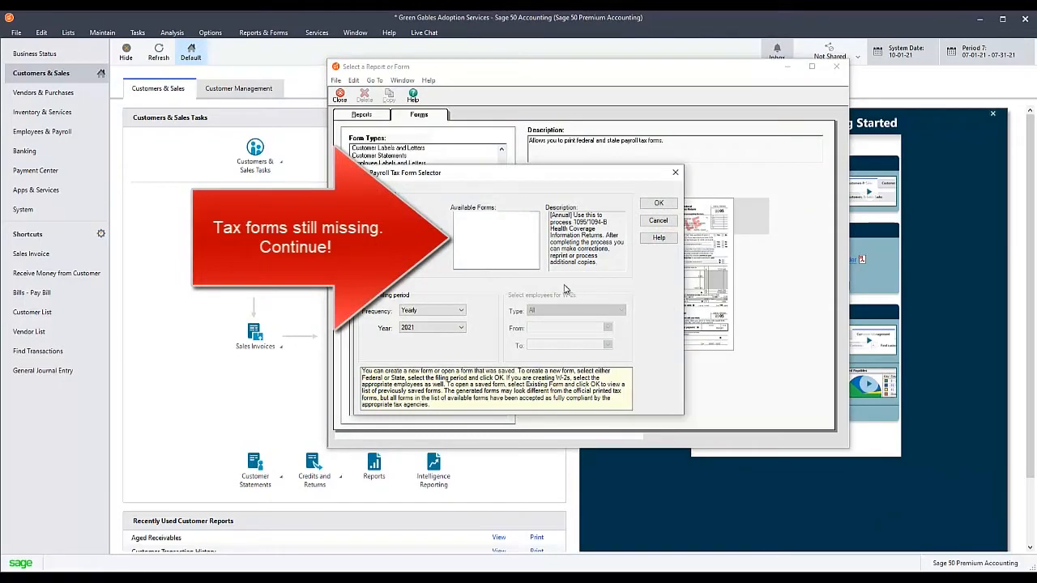
pyautogui.moveTo(542, 266)
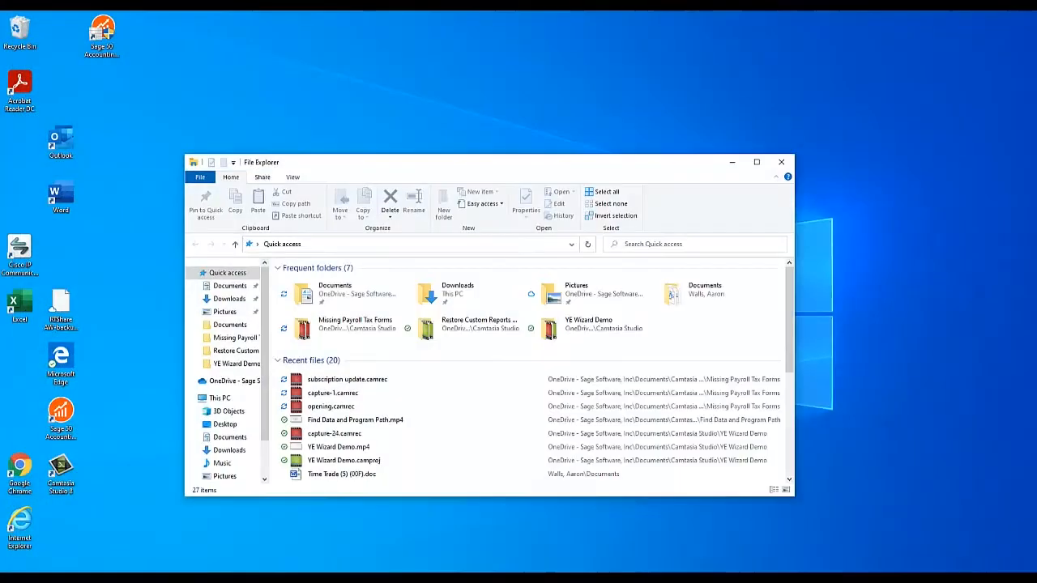
# - Browse from This PC to OSDisk (C:) > Program Files (x86) > Common Files > Peach
pyautogui.click(220, 398)
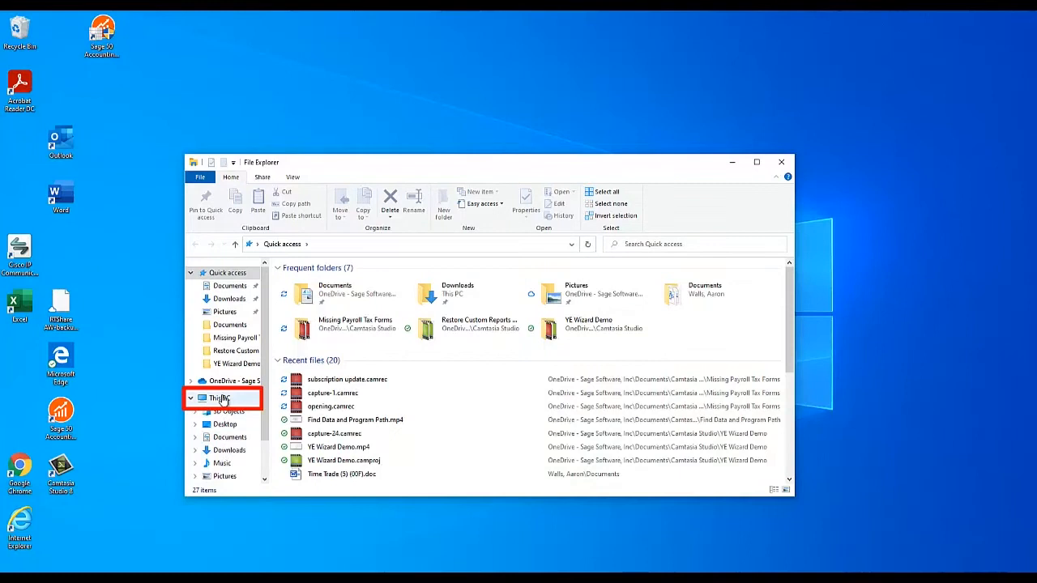
pyautogui.click(218, 398)
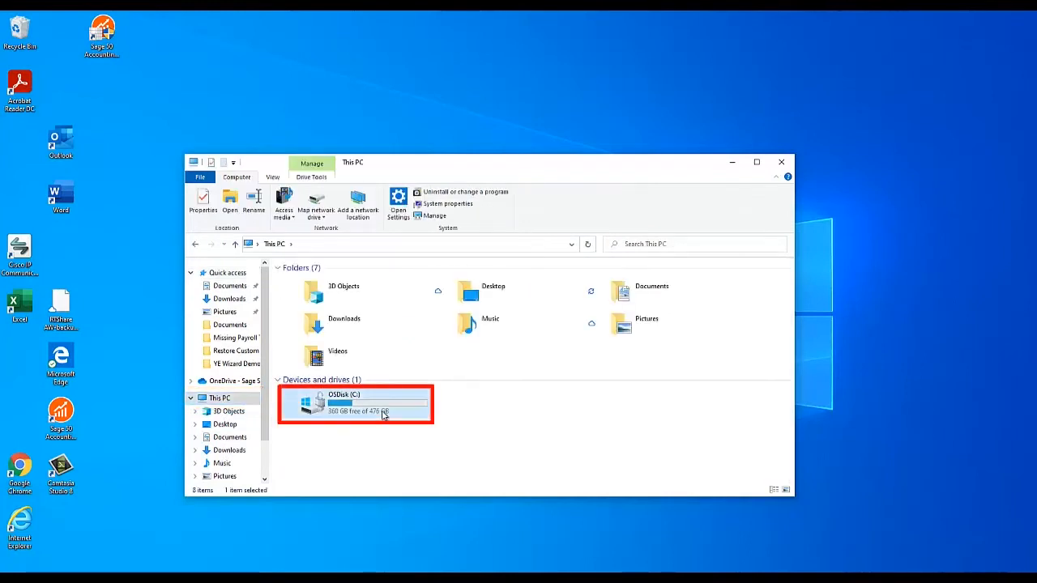
pyautogui.doubleClick(354, 405)
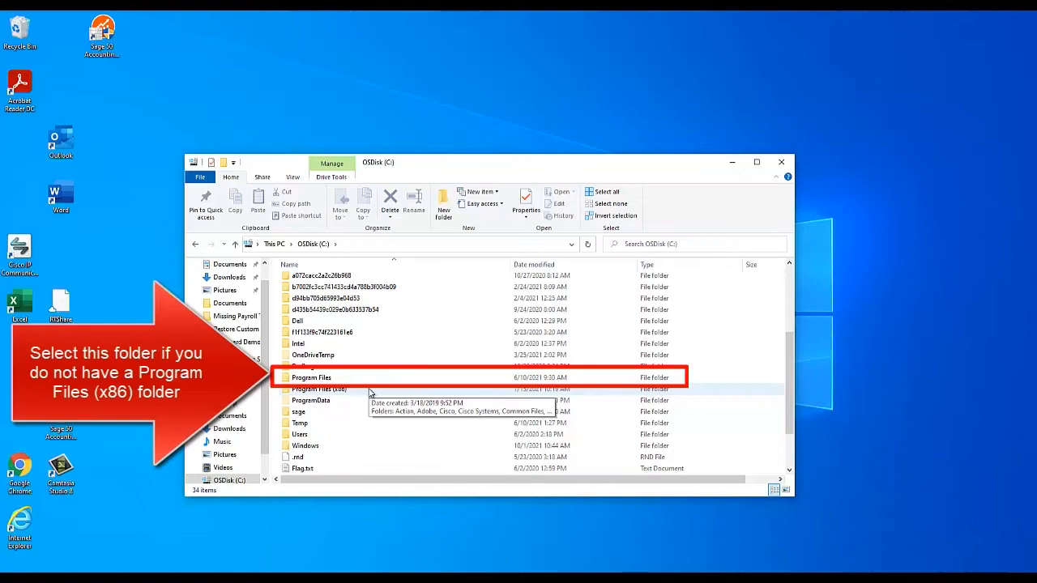
pyautogui.doubleClick(320, 389)
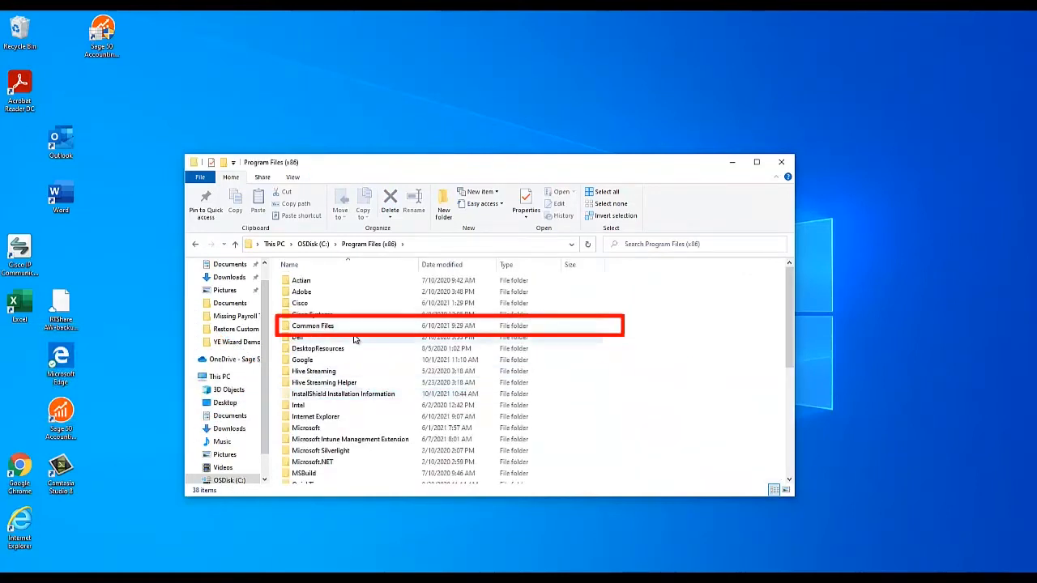
pyautogui.doubleClick(313, 325)
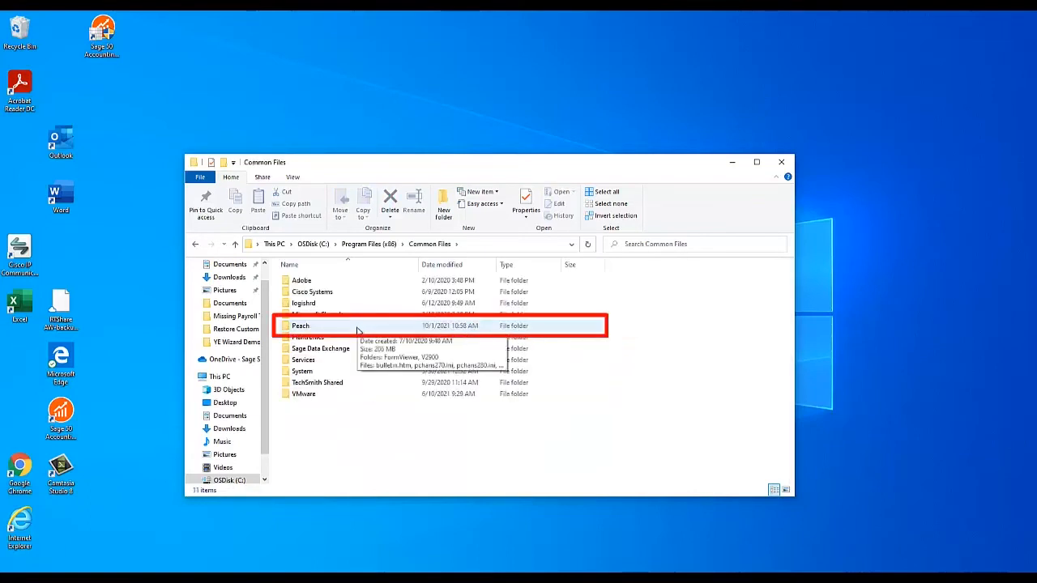
pyautogui.doubleClick(299, 326)
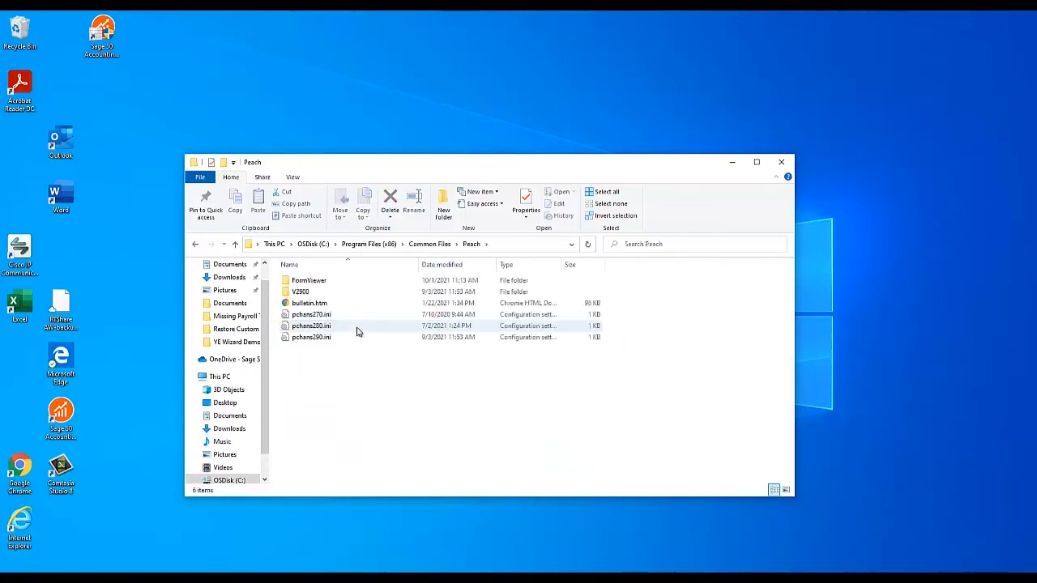
# - Rename the FormViewer folder to OLDFormViewer
pyautogui.click(309, 280)
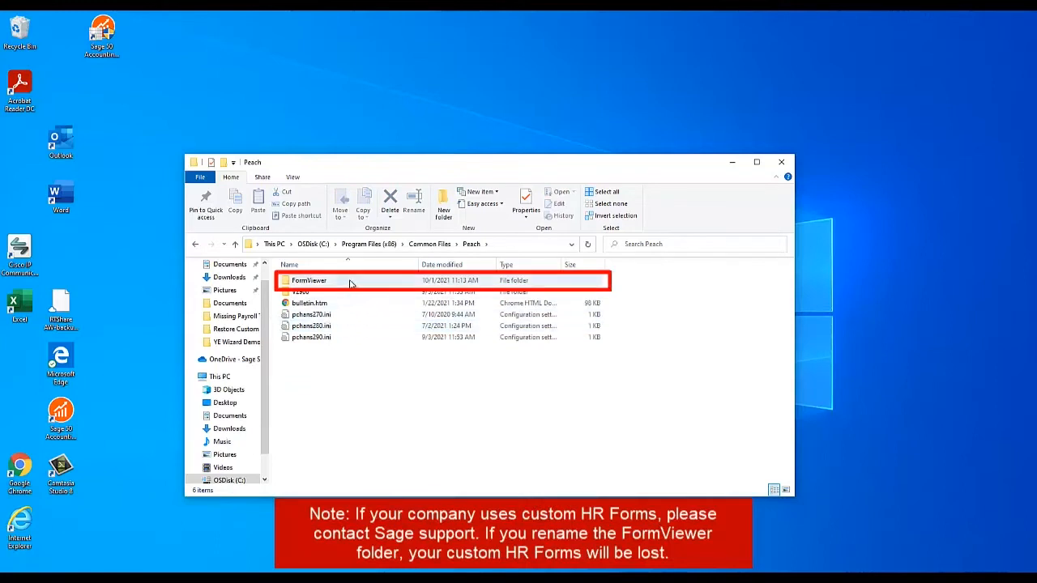
pyautogui.click(309, 281)
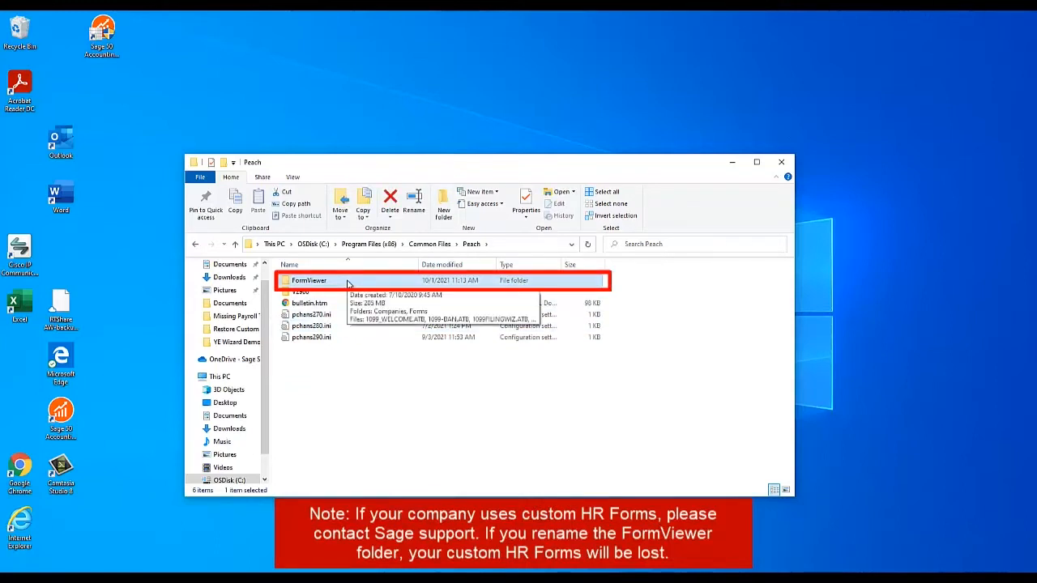
pyautogui.rightClick(309, 280)
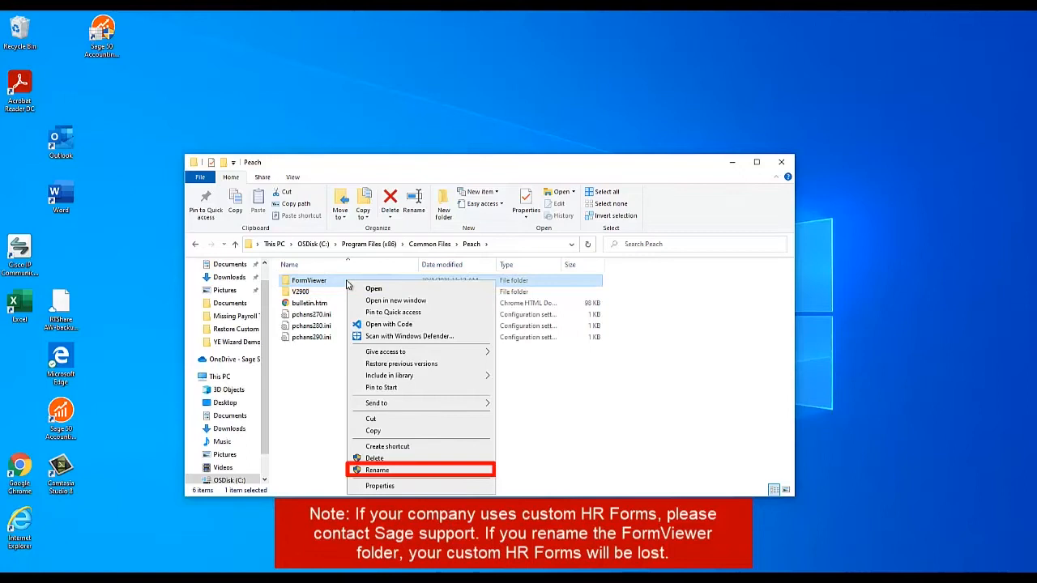
pyautogui.moveTo(397, 472)
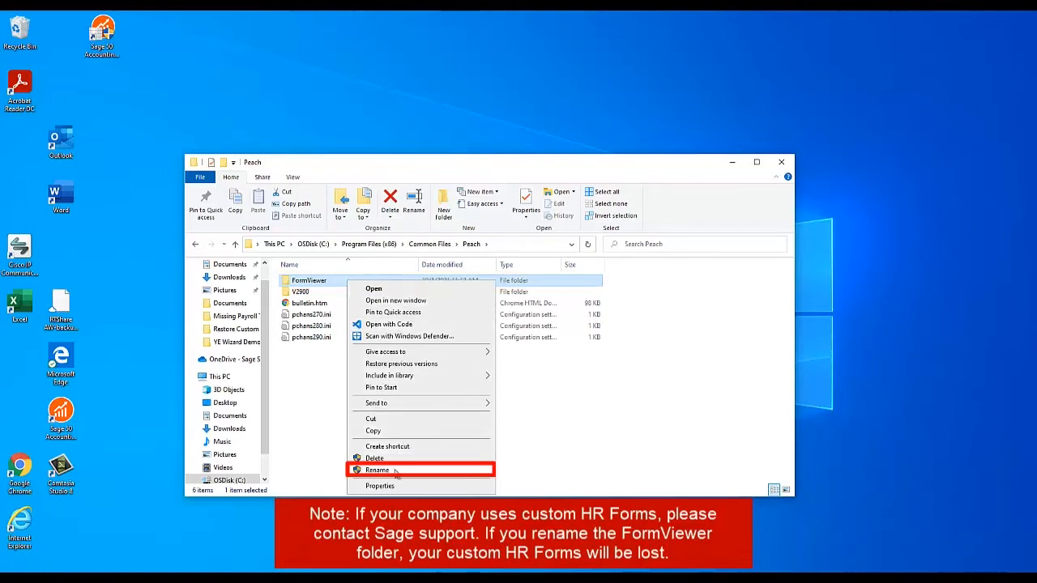
pyautogui.click(377, 470)
pyautogui.write('OLD')
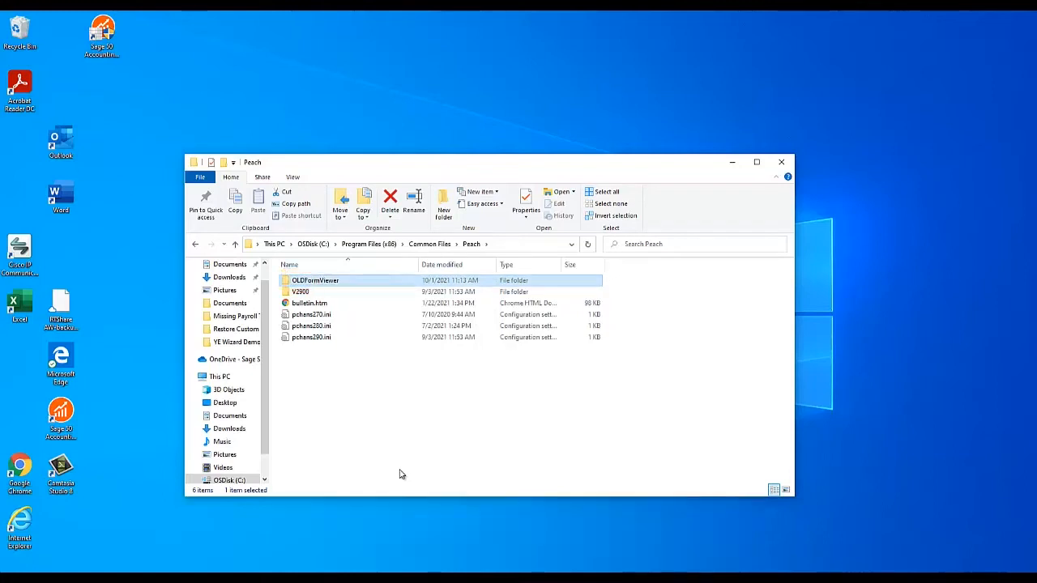
pyautogui.moveTo(445, 228)
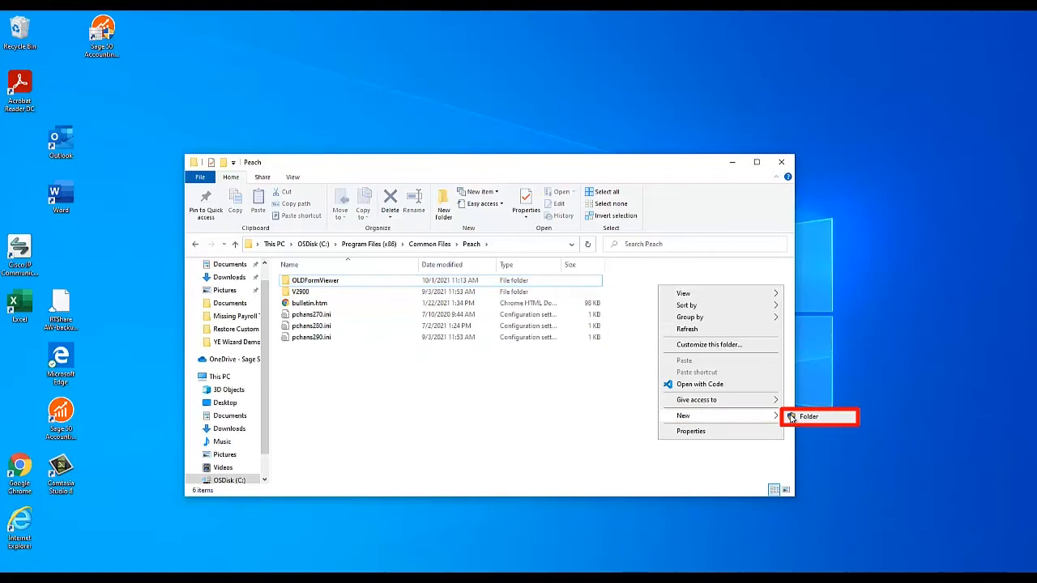
# - Create a new folder named FormViewer in Peach and close the window
pyautogui.click(809, 416)
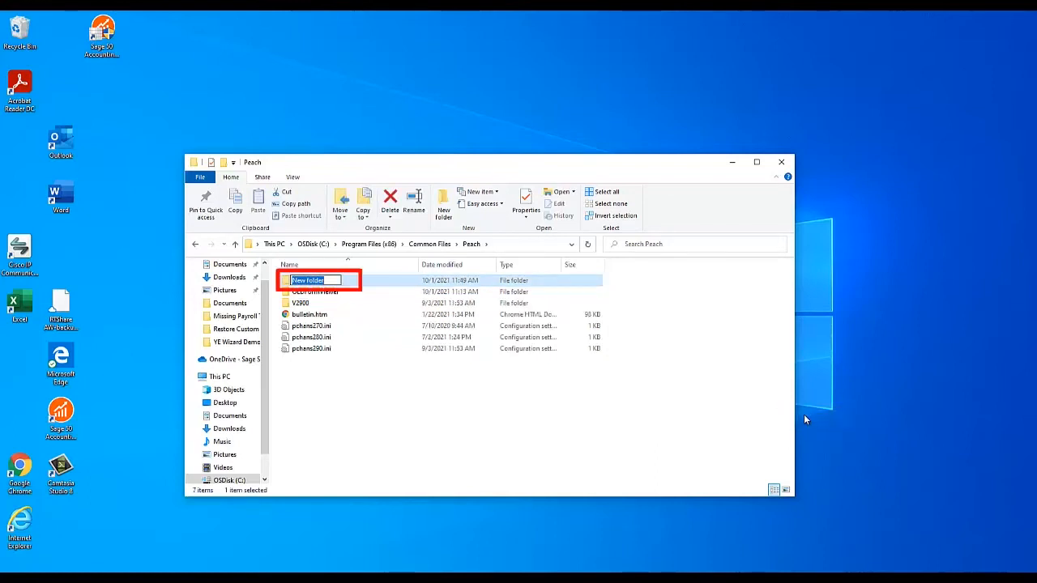
pyautogui.write('Form')
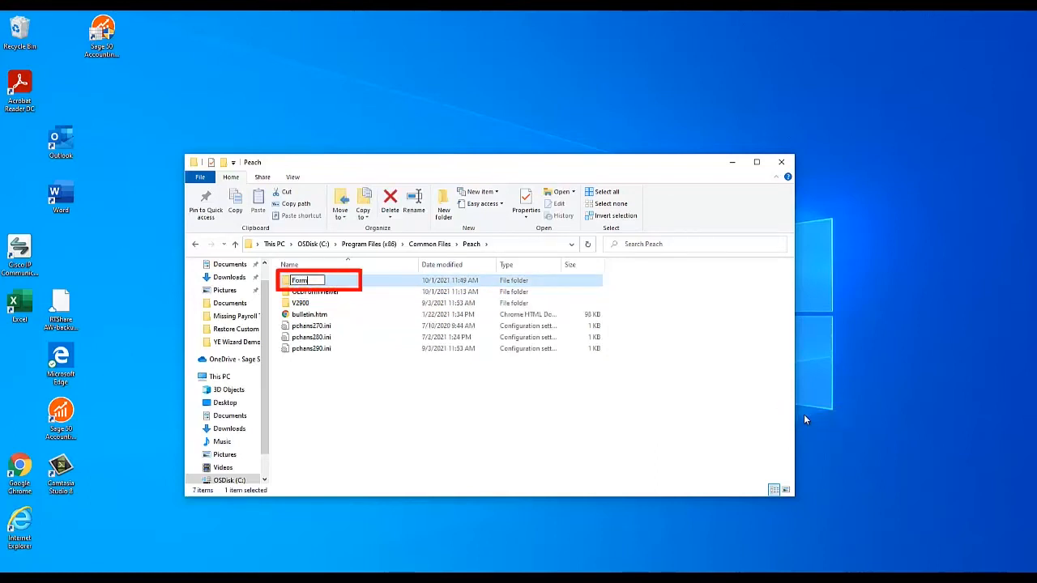
pyautogui.write('Viewer')
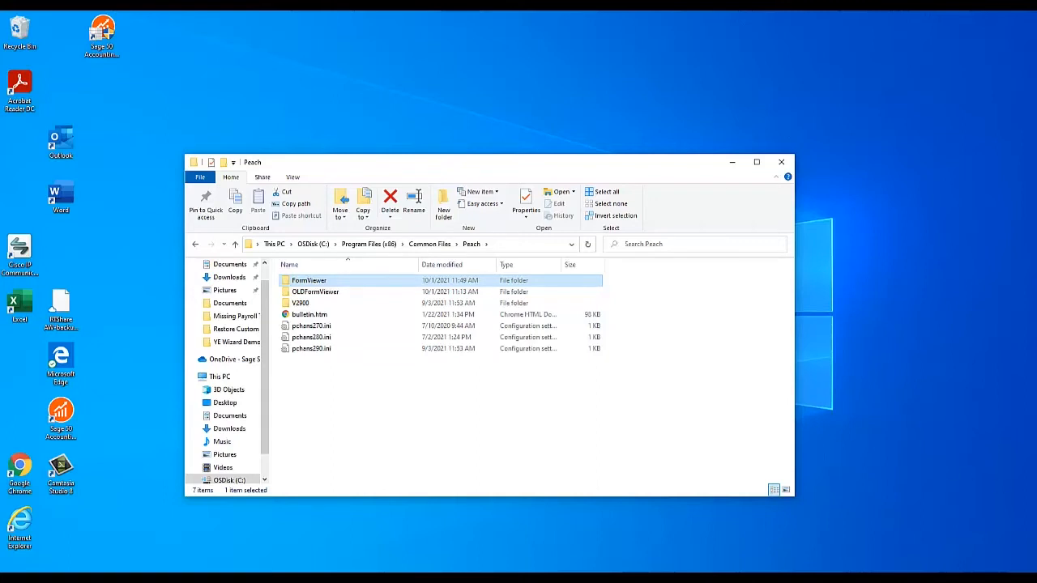
pyautogui.moveTo(782, 162)
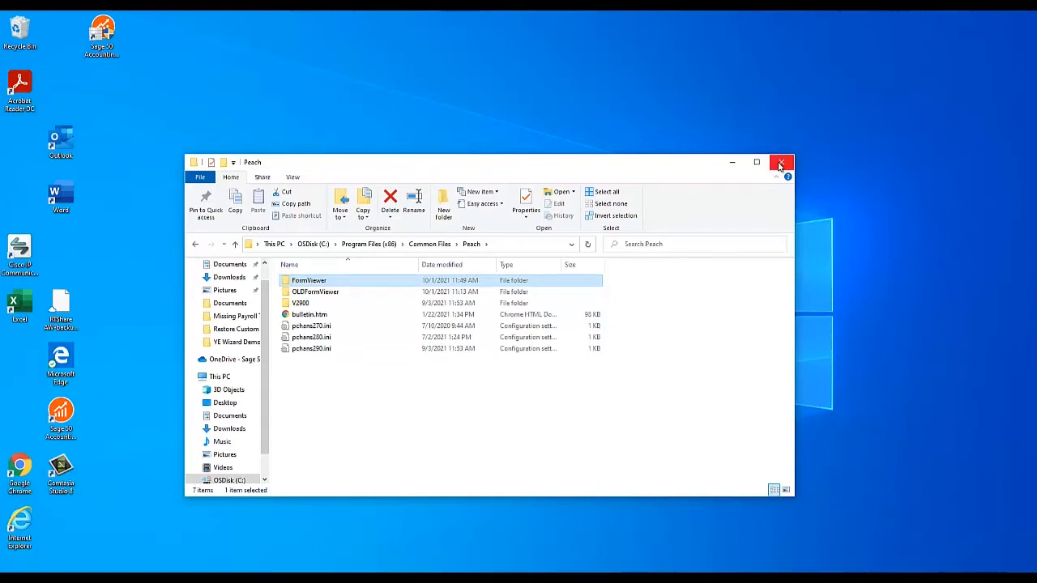
pyautogui.click(781, 162)
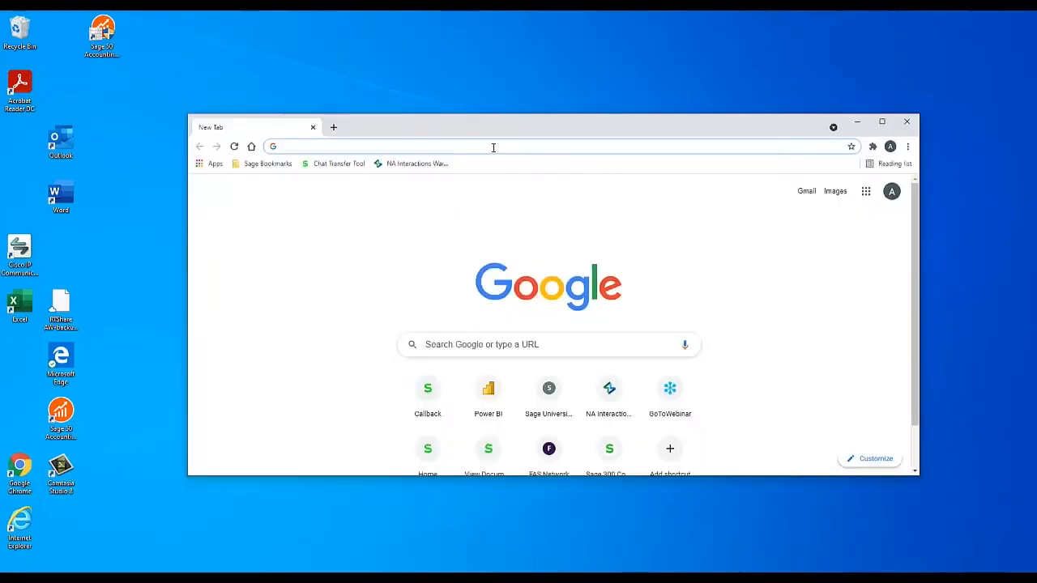
# - Download the Peach.exe update from aatrix.com/sage50accounting and run it
pyautogui.write('https://sageu.com')
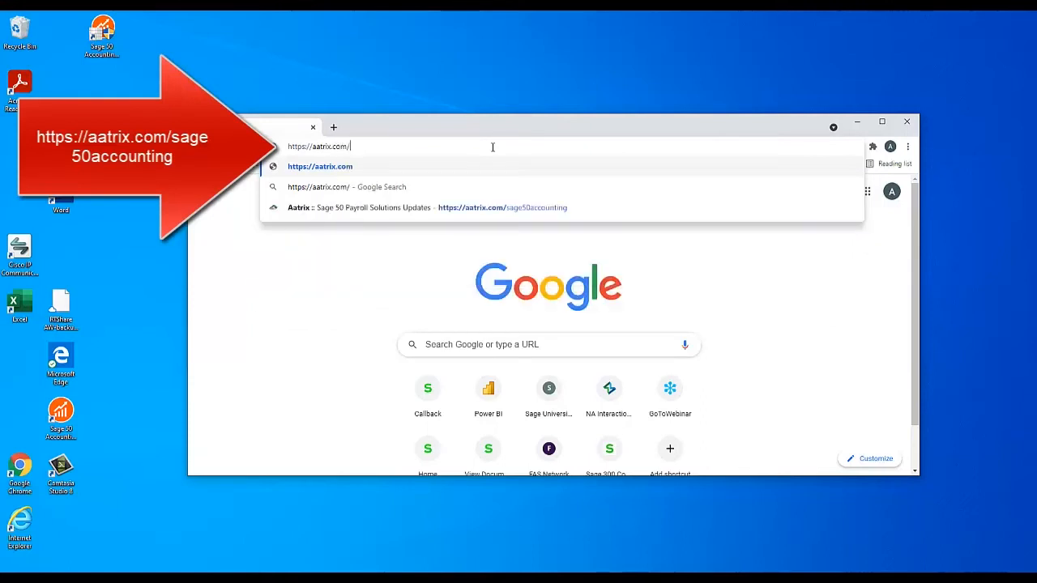
pyautogui.write('sage')
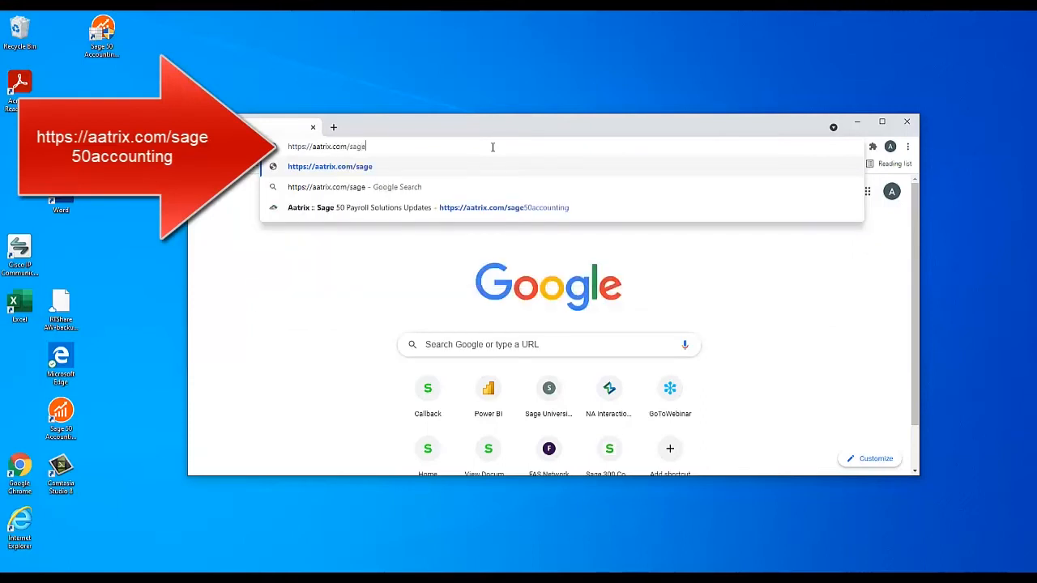
pyautogui.write('50acc')
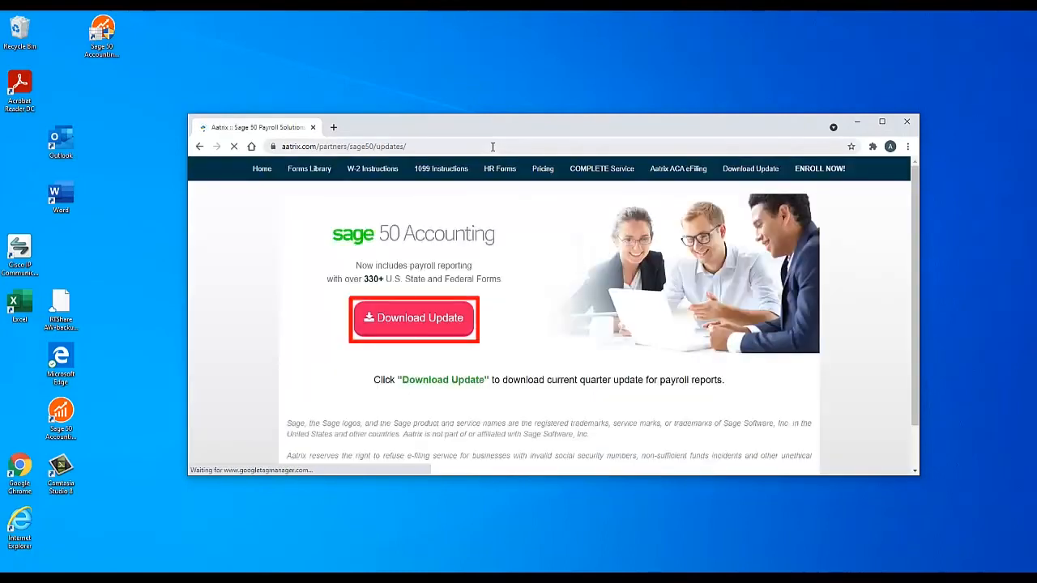
pyautogui.click(413, 320)
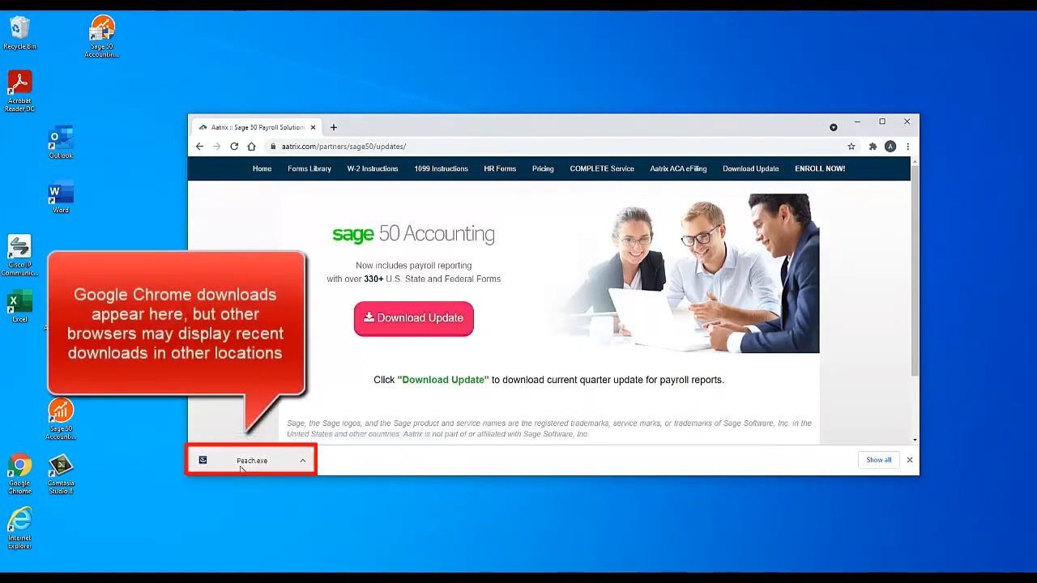
pyautogui.click(251, 460)
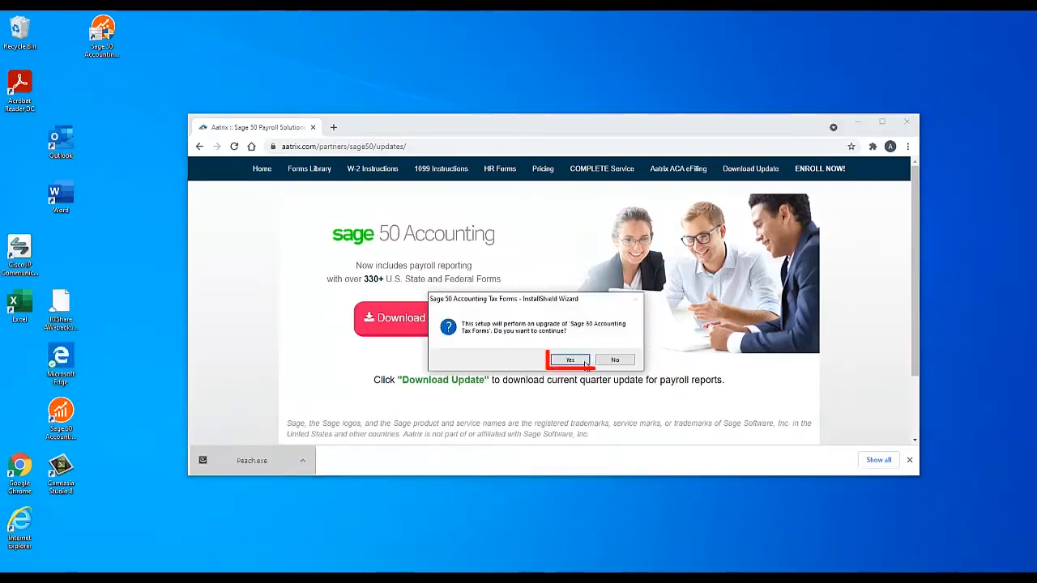
# - Confirm the Sage 50 Accounting Tax Forms upgrade and complete the InstallShield installation
pyautogui.click(571, 359)
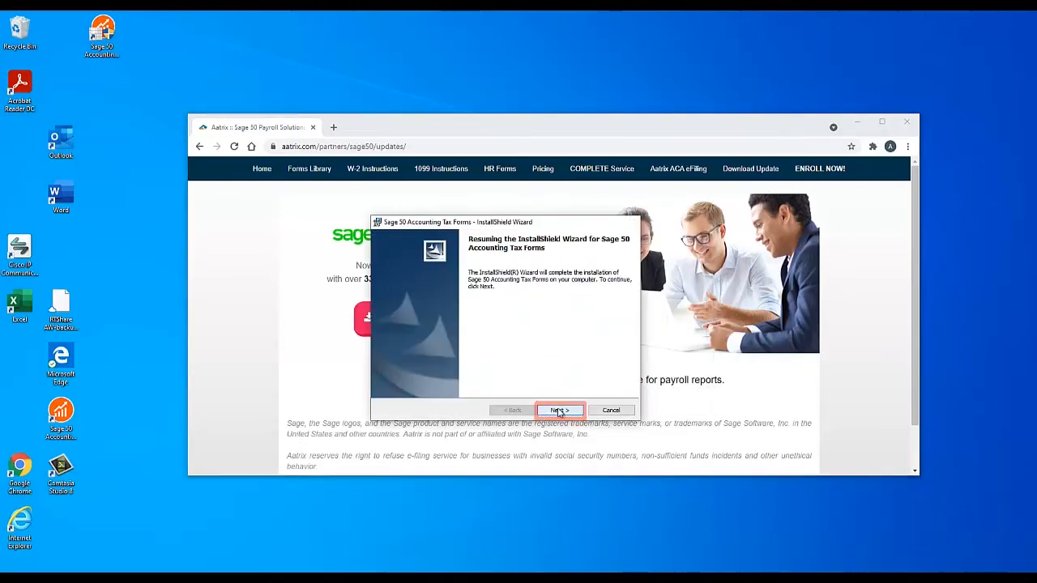
pyautogui.click(560, 410)
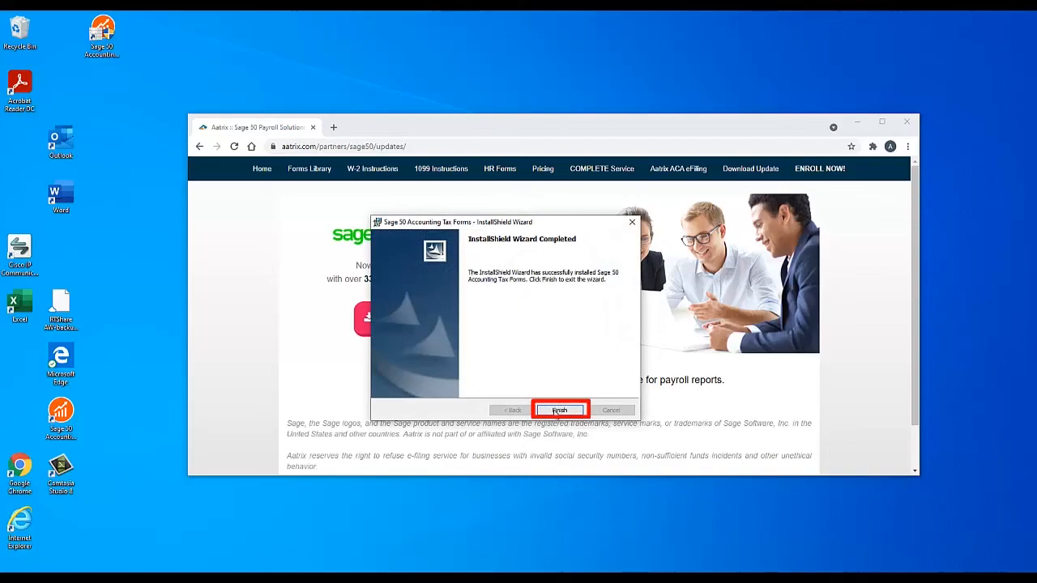
pyautogui.click(560, 410)
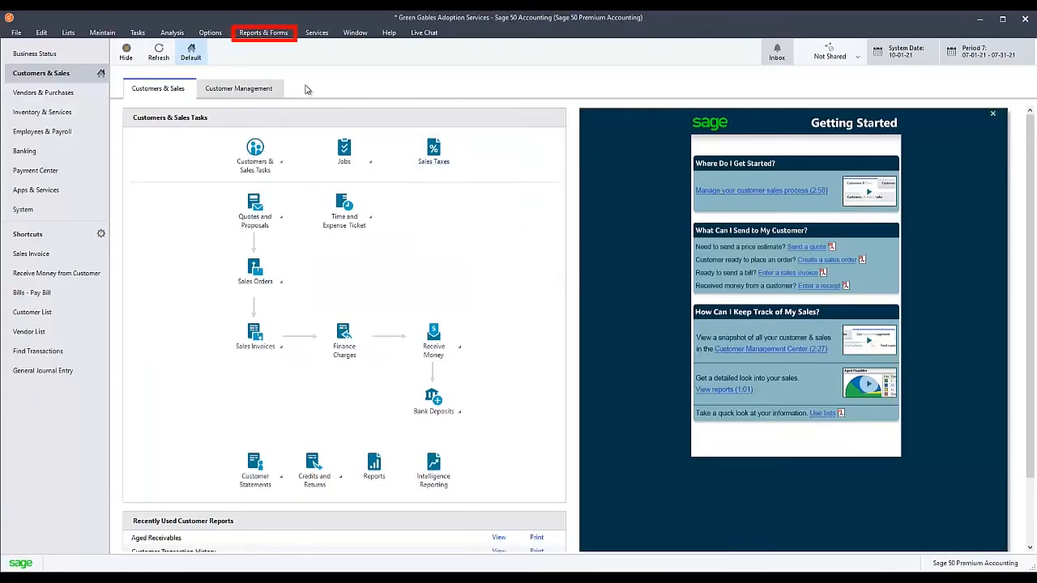
# - Reopen the Payroll Tax Forms selector via Reports & Forms > Forms > Tax Forms
pyautogui.click(262, 32)
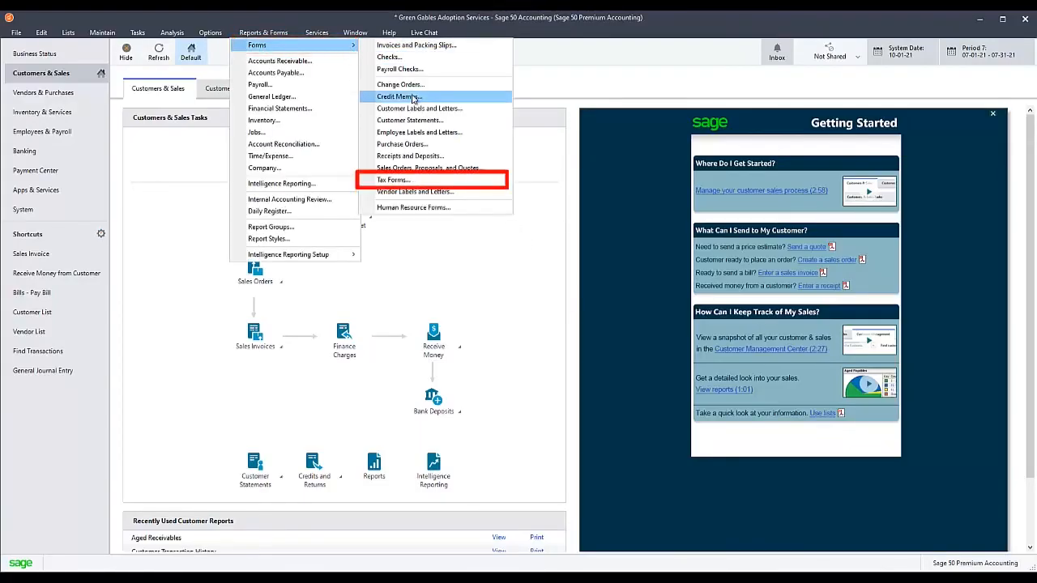
pyautogui.click(393, 180)
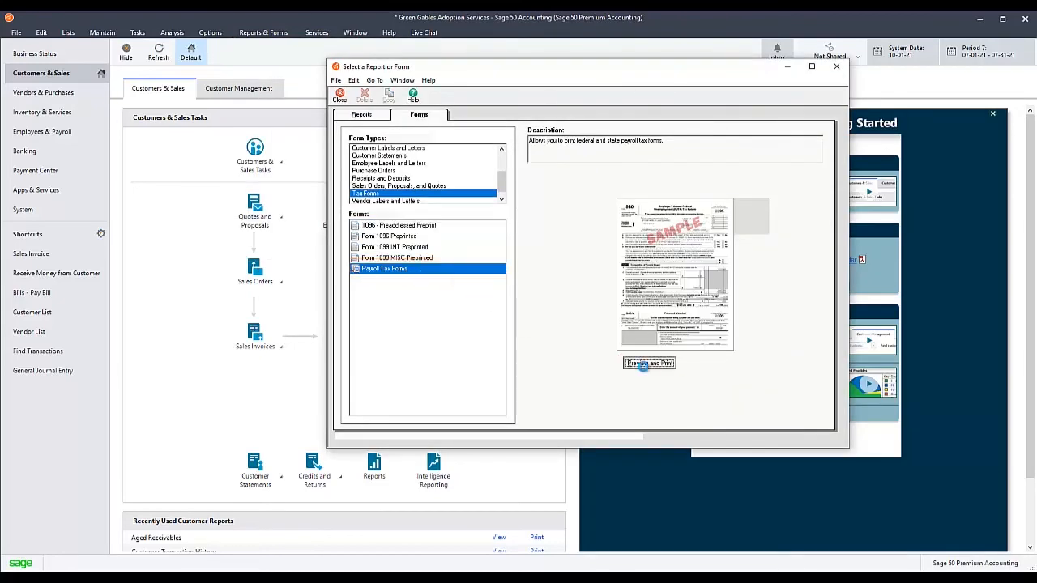
pyautogui.click(650, 363)
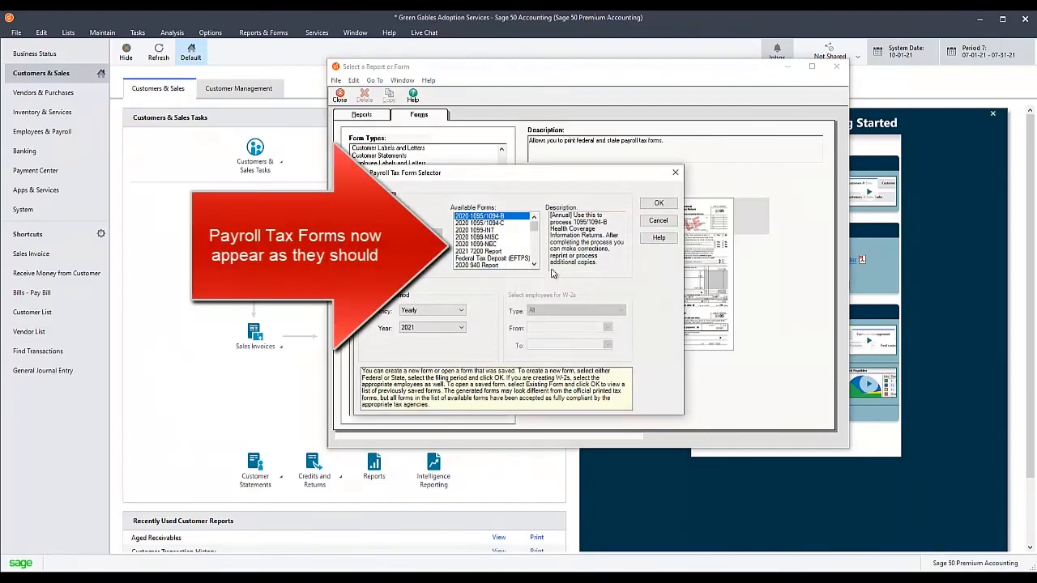